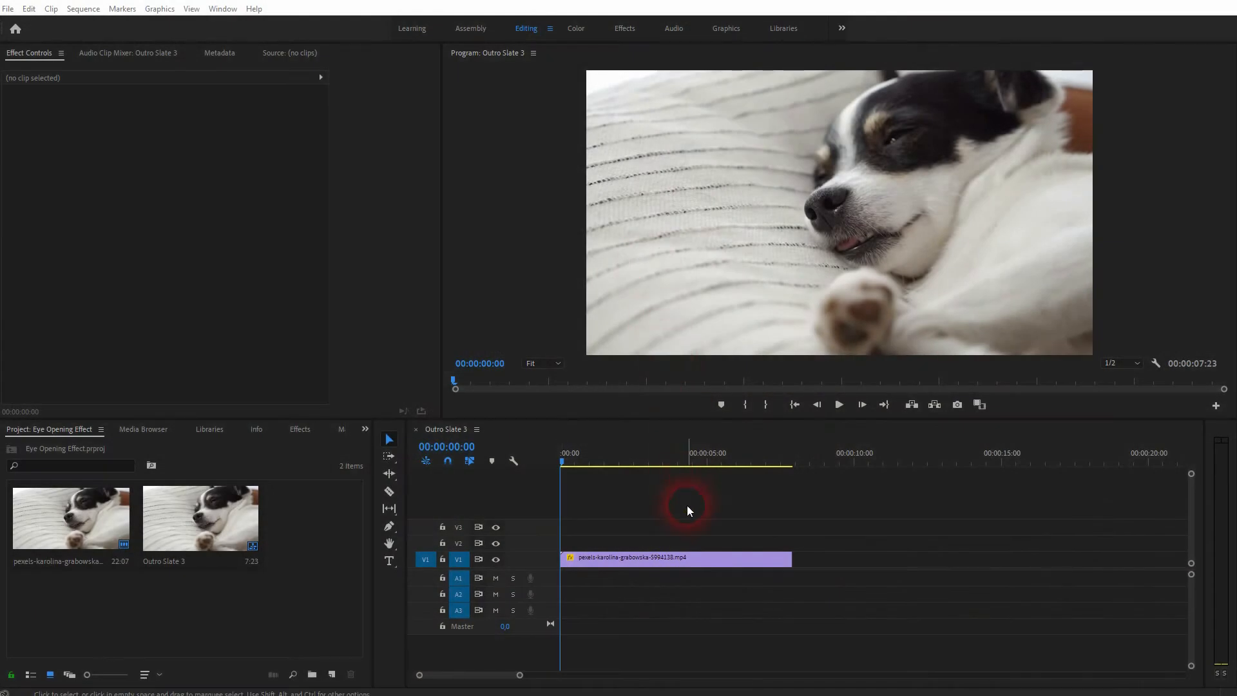
Step: Scrub the dog clip, return the playhead to 00:00, and select the V1 dog clip
click(652, 461)
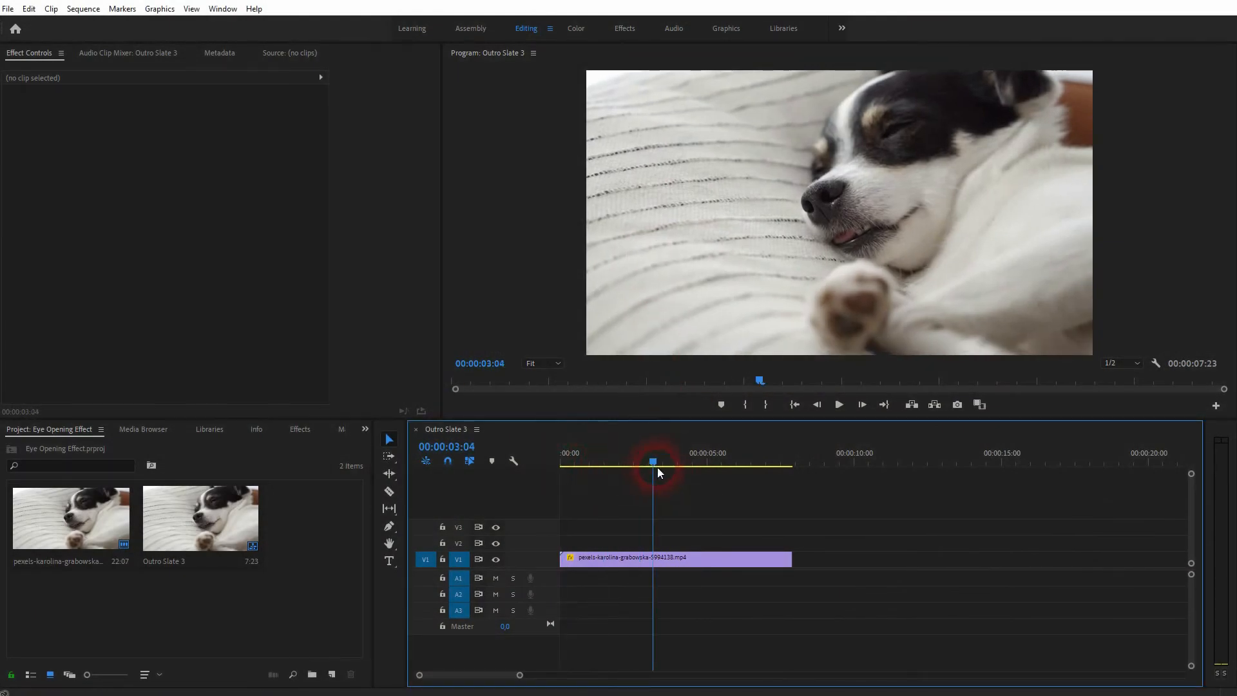
click(562, 461)
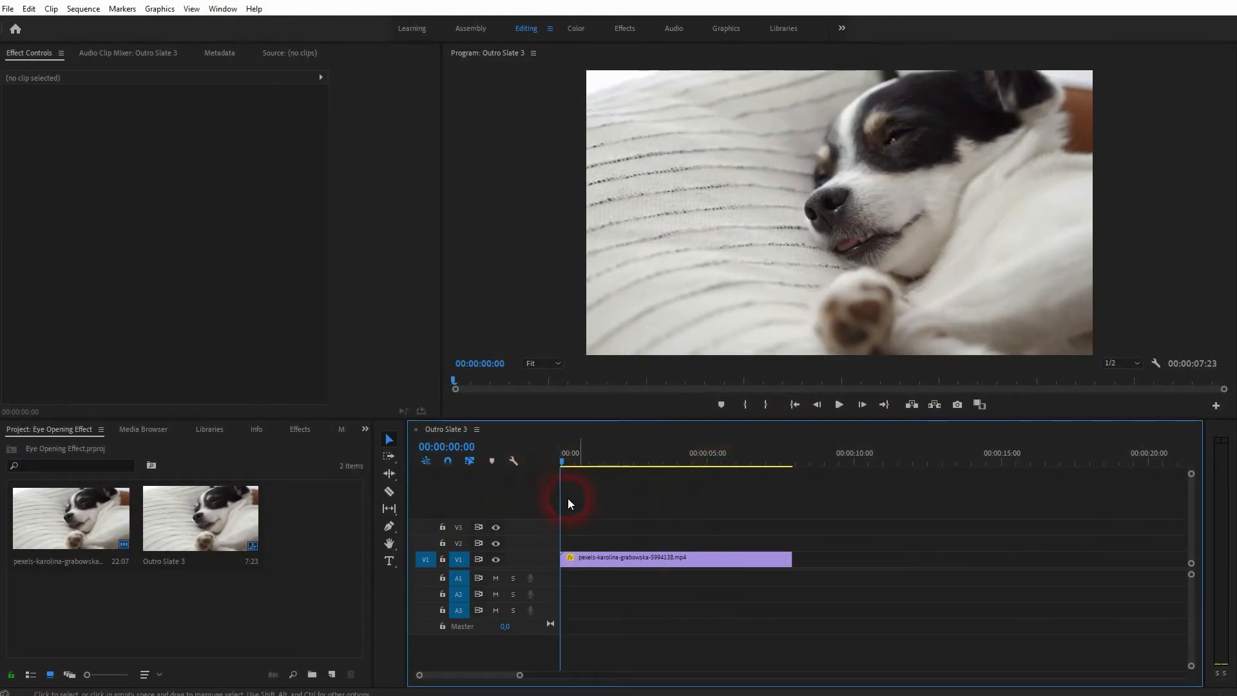
click(676, 558)
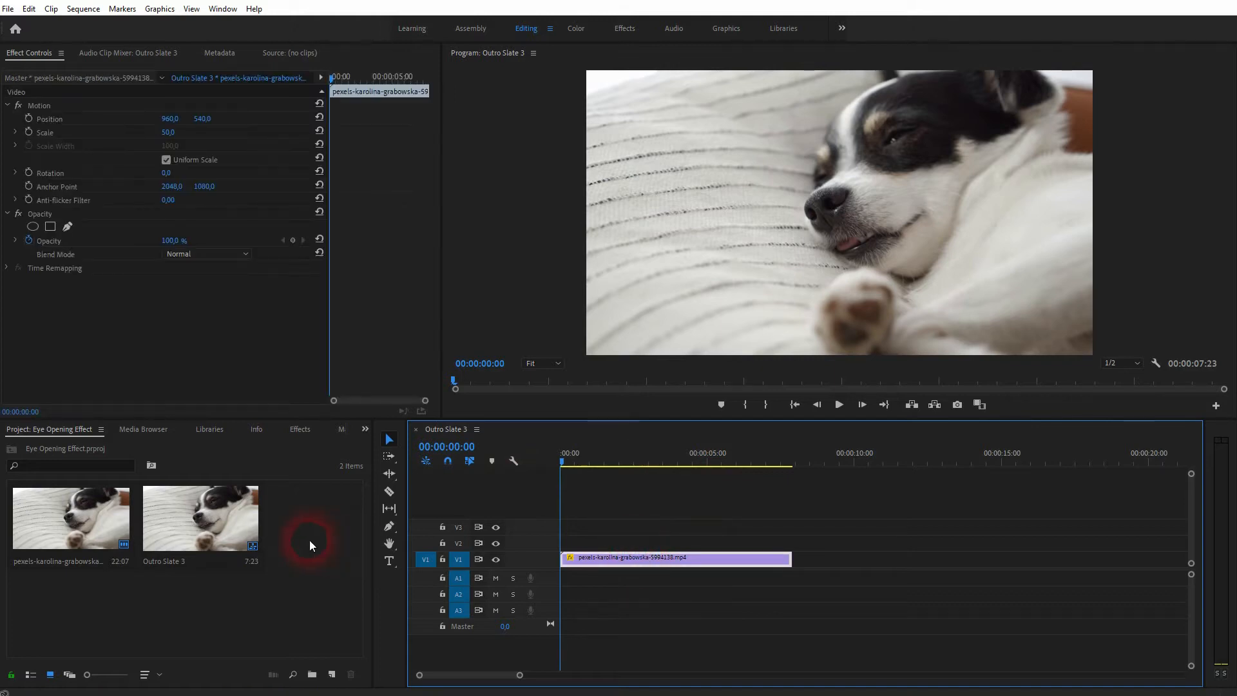
Step: Create a new 1920×1080 Black Video item from the Project panel
right_click(310, 545)
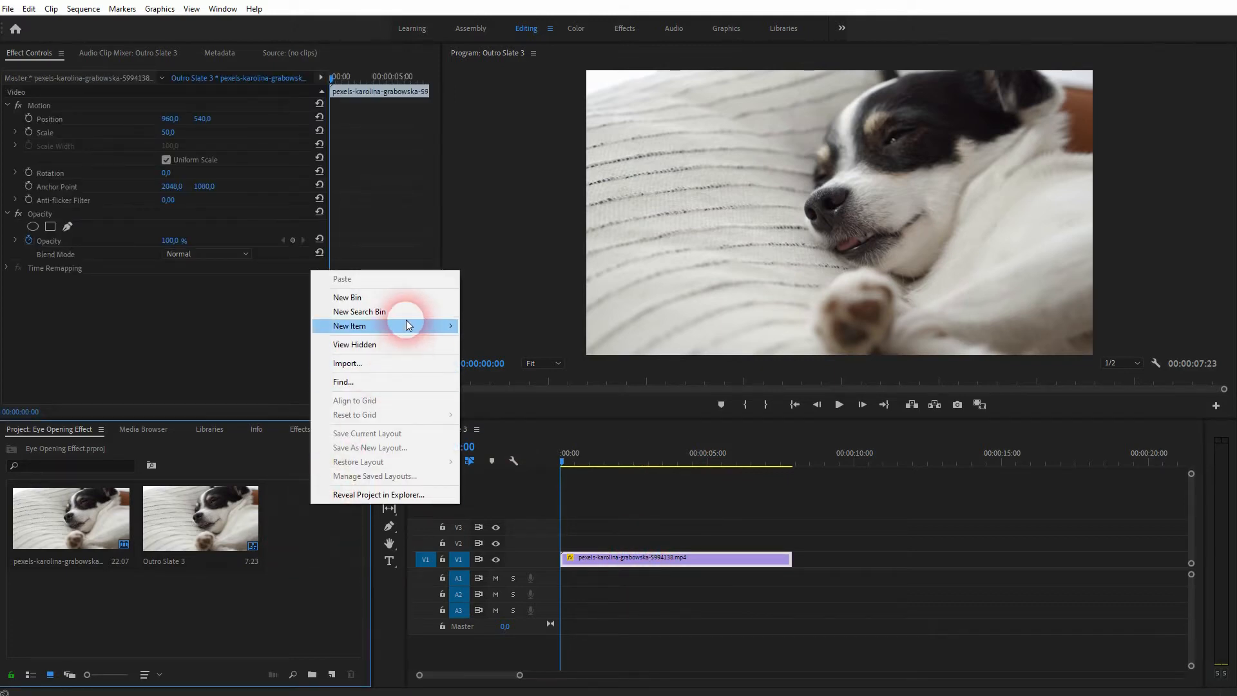
click(349, 326)
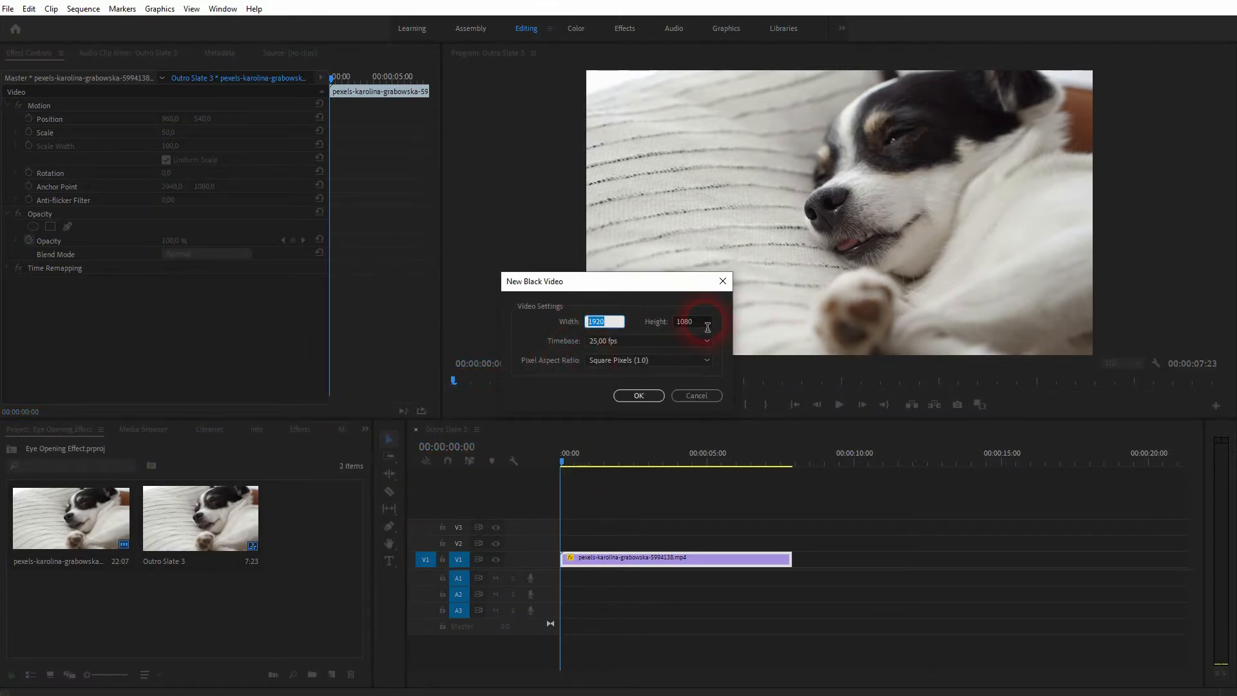
click(637, 394)
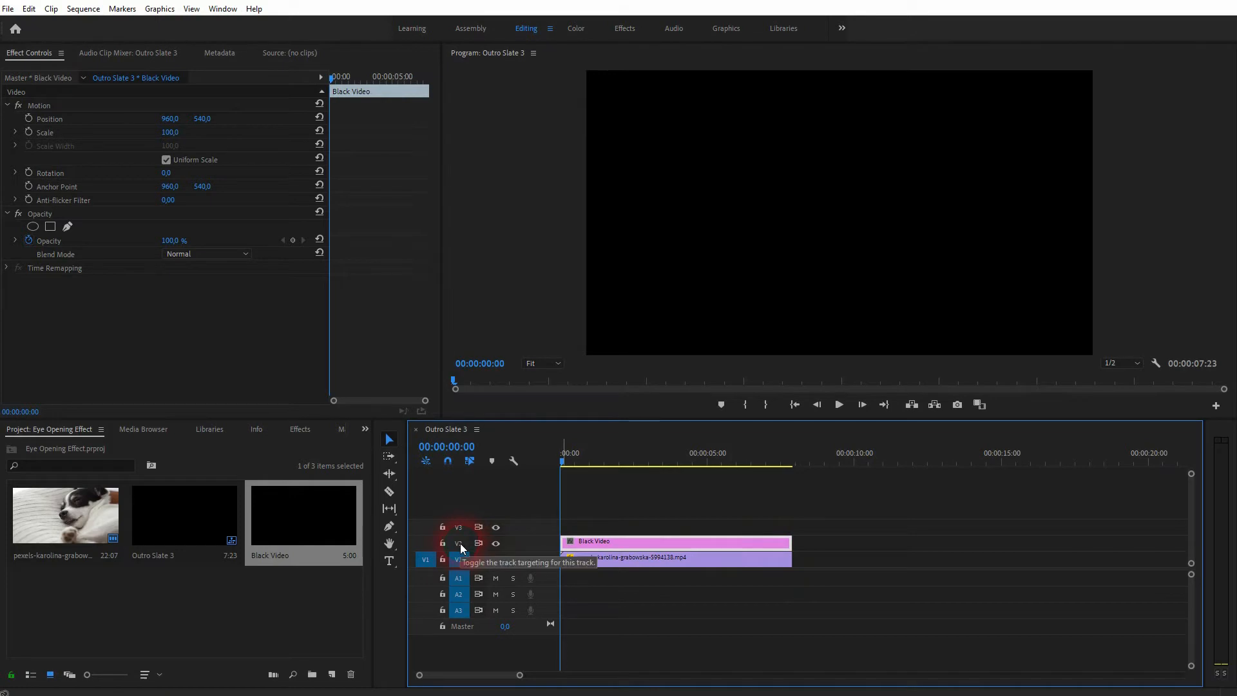
click(457, 558)
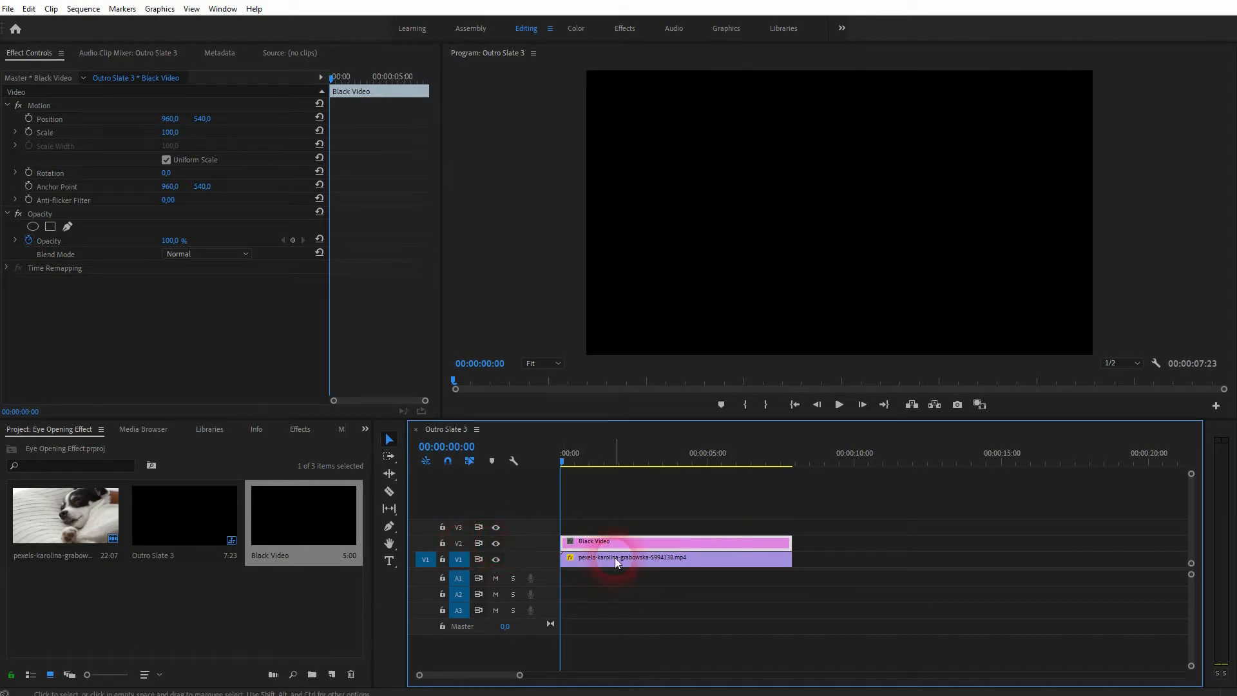
click(632, 542)
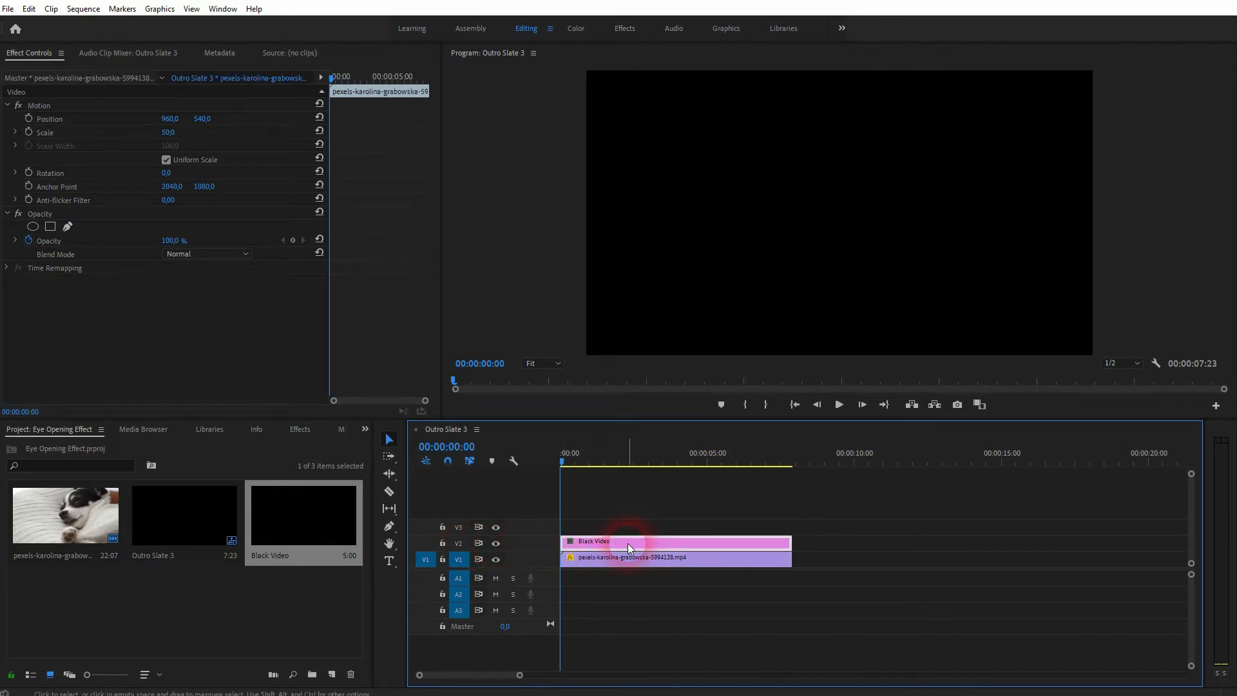
click(632, 542)
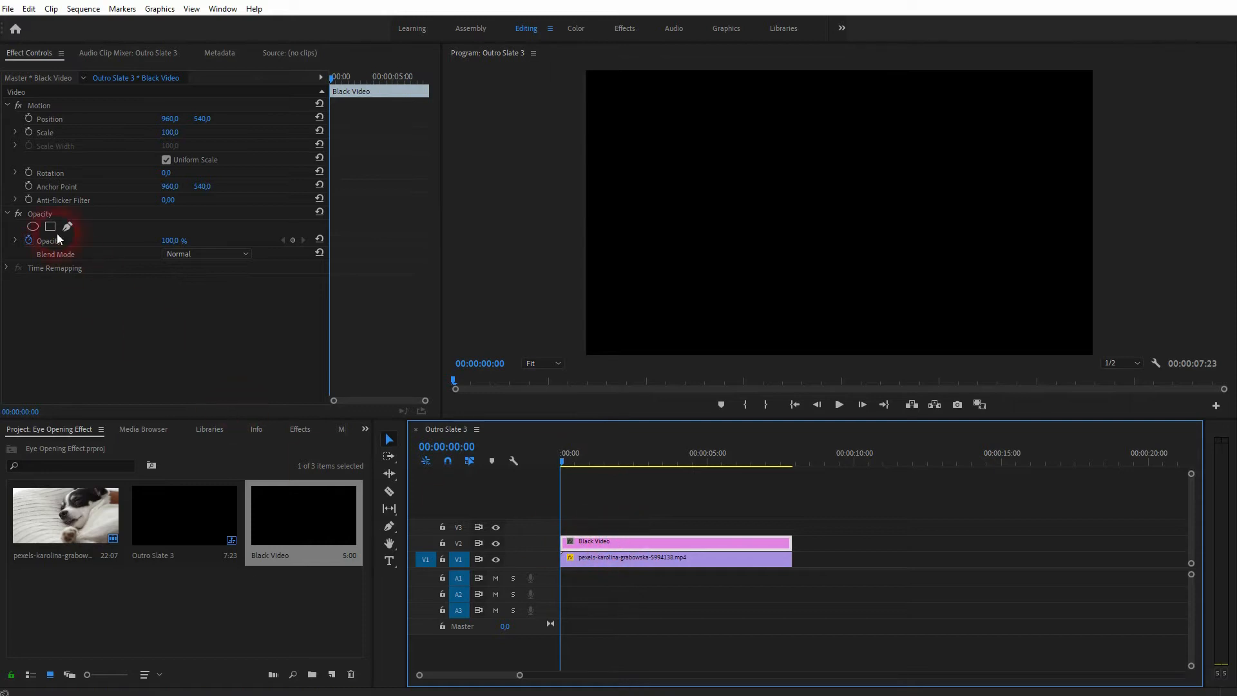
click(222, 8)
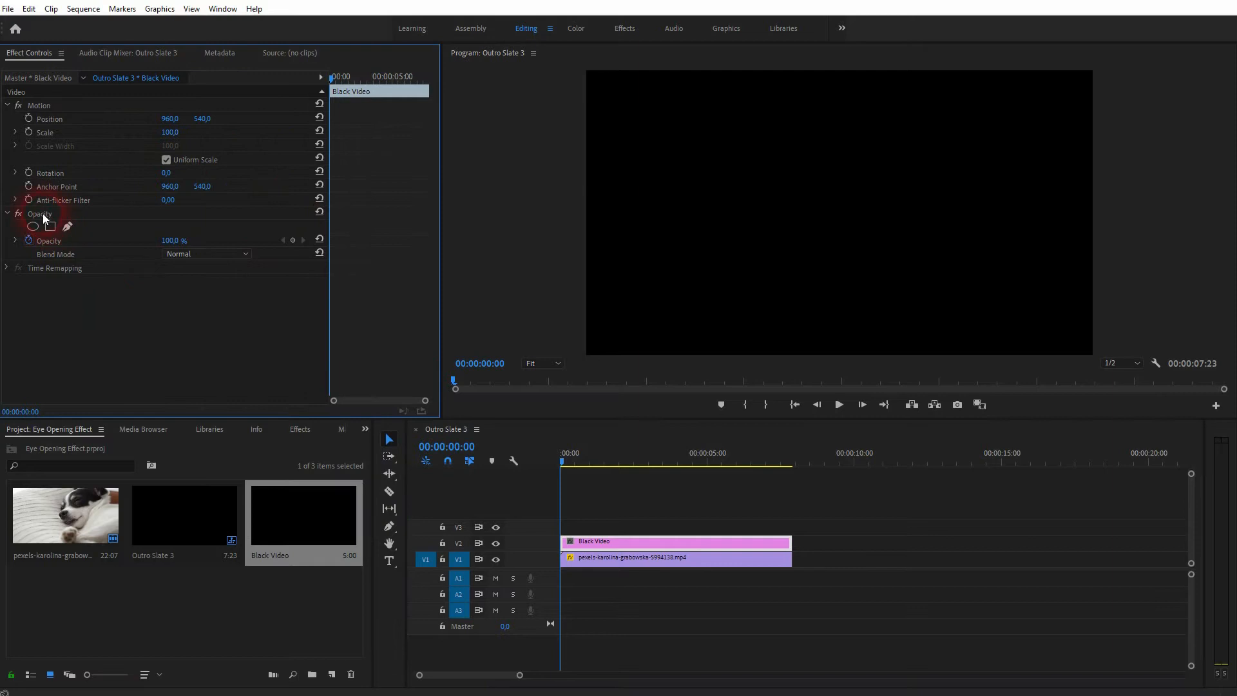
click(39, 213)
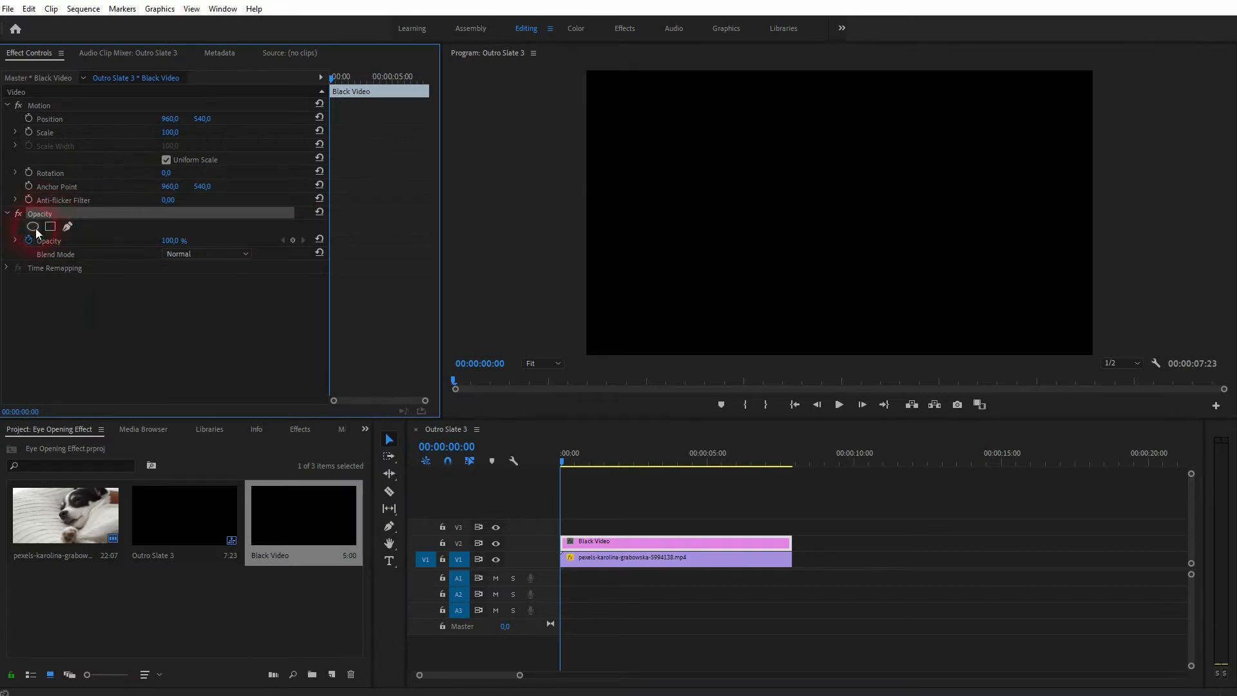
Step: Add an elliptical Mask (1) under the Black Video's Opacity effect
click(32, 227)
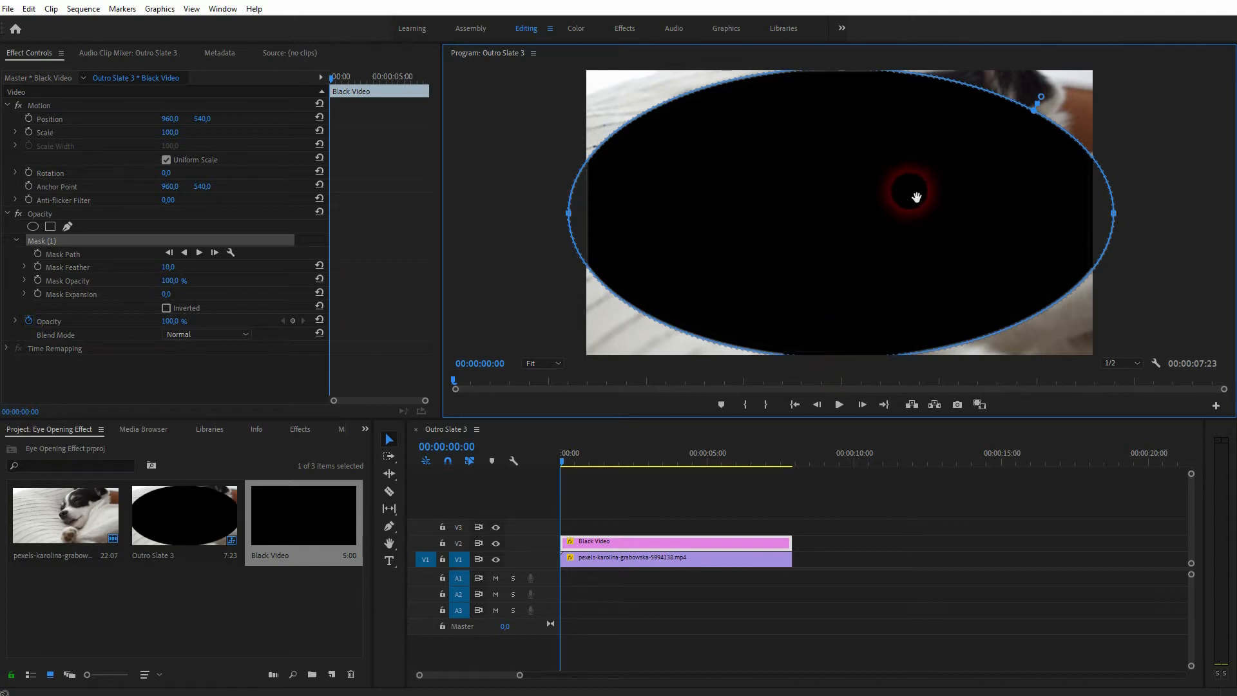
click(165, 308)
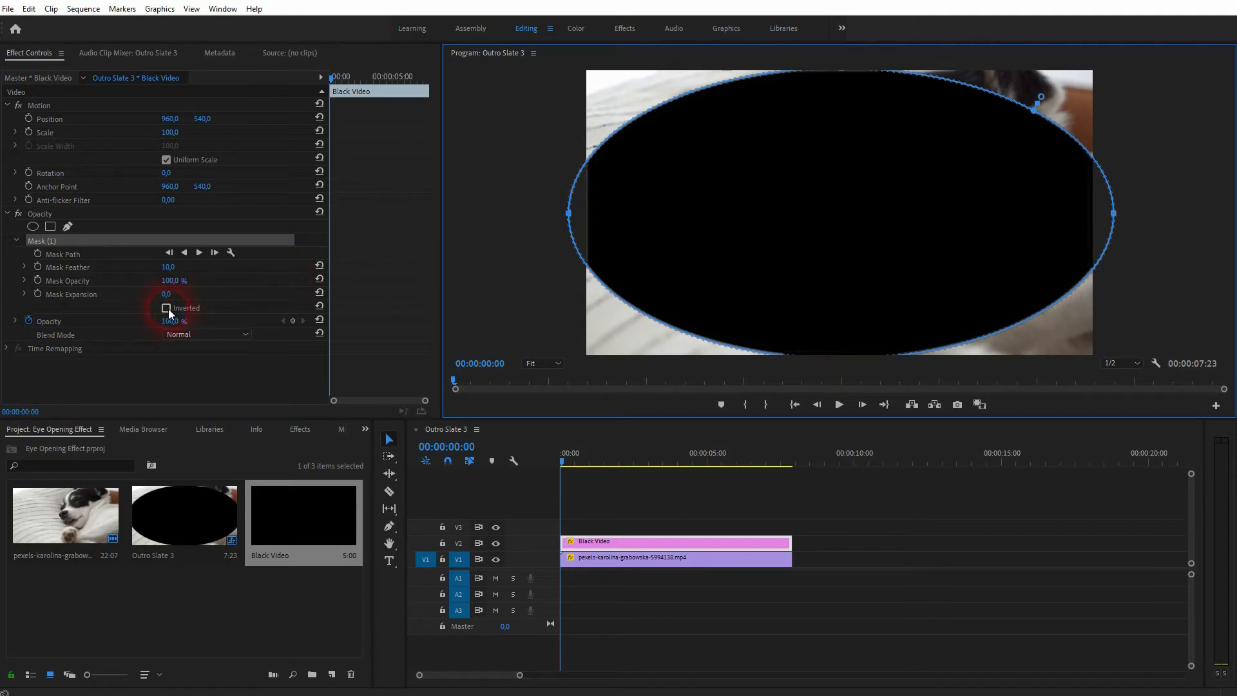
Step: Invert Mask (1), raise Mask Feather to 139, and return the playhead to the start
click(166, 308)
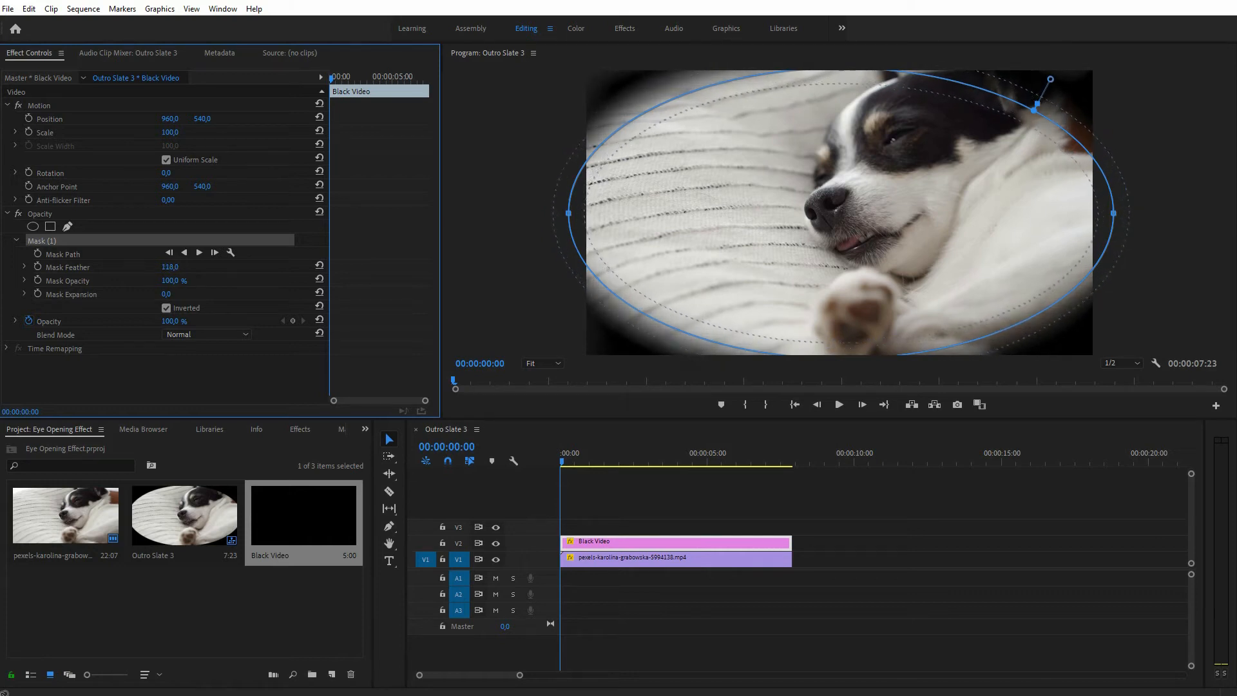
drag(170, 267, 185, 267)
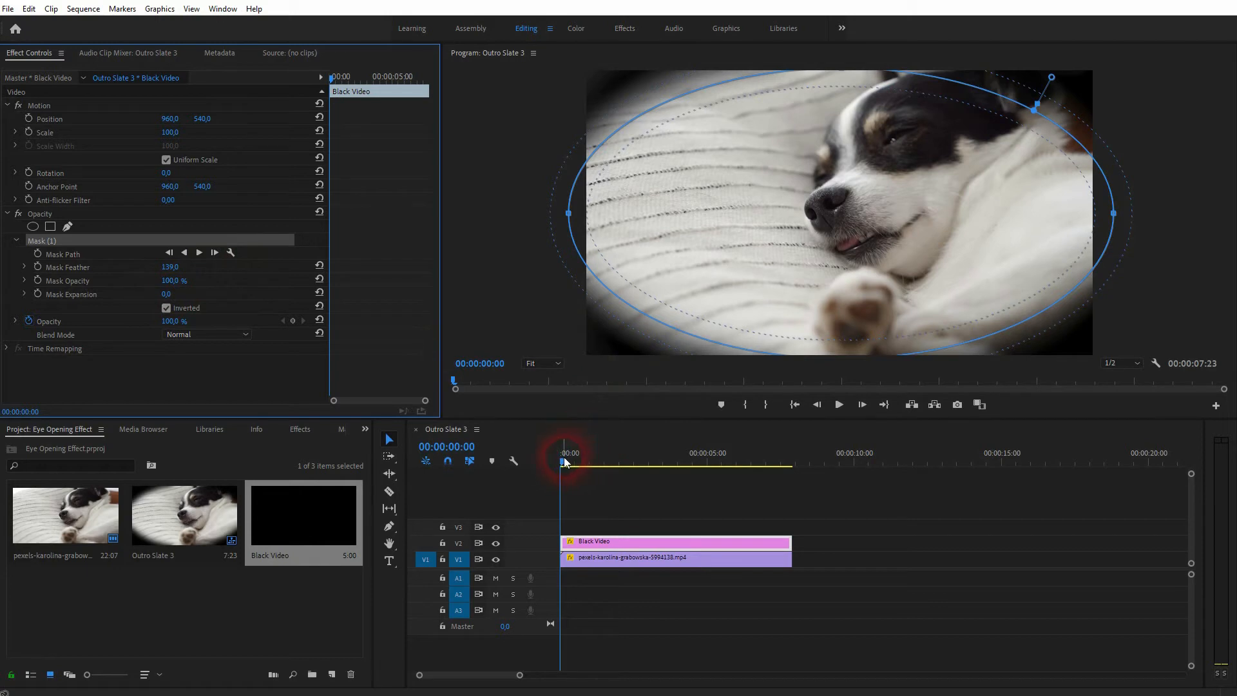
click(623, 460)
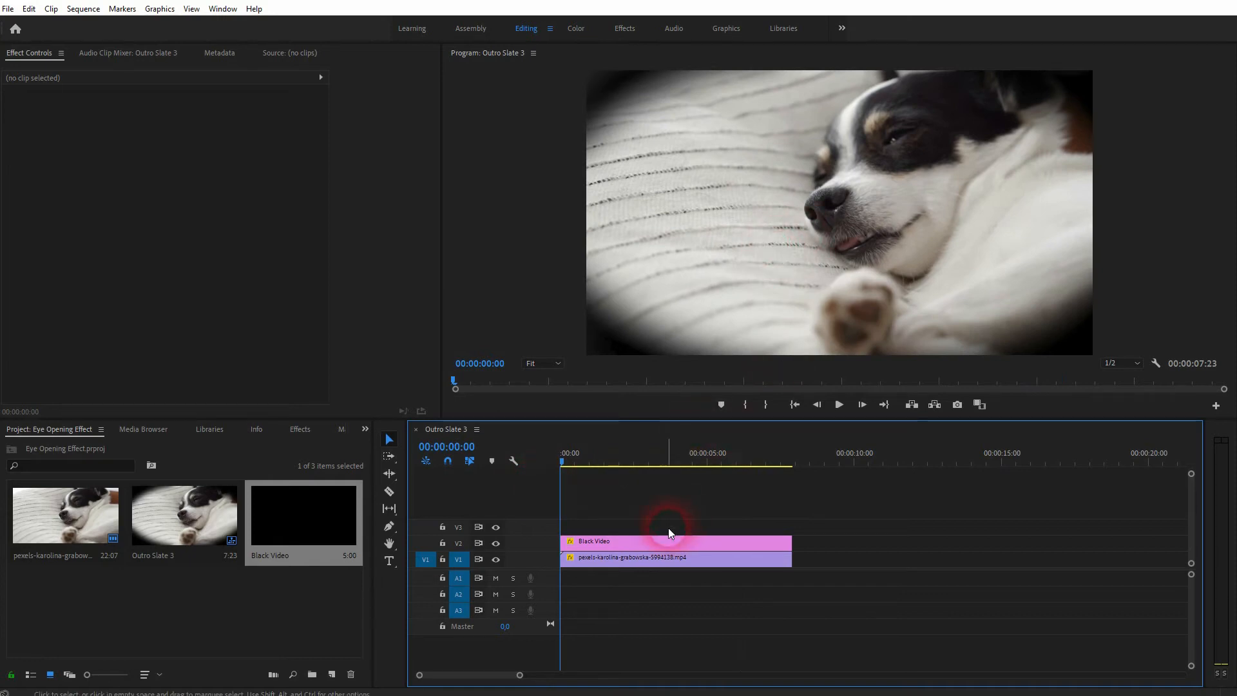
Step: At 00:00:00:00, add a Mask Path keyframe and squash the ellipse into a thin line
click(676, 541)
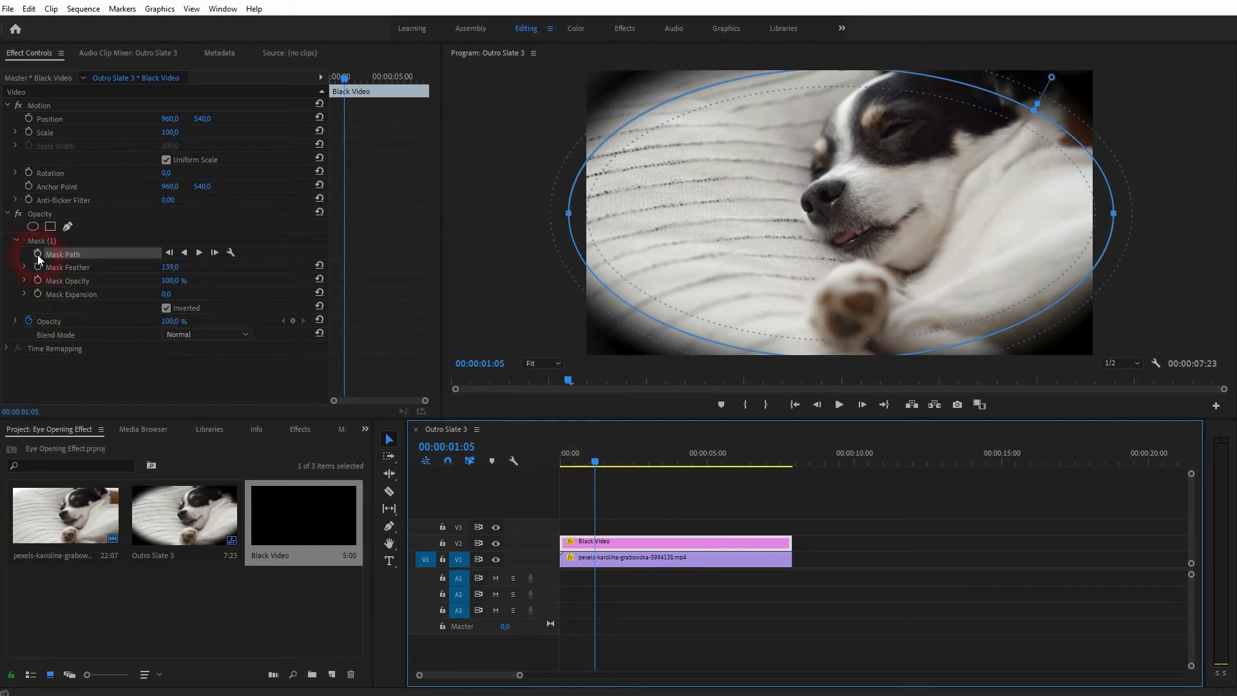
click(36, 254)
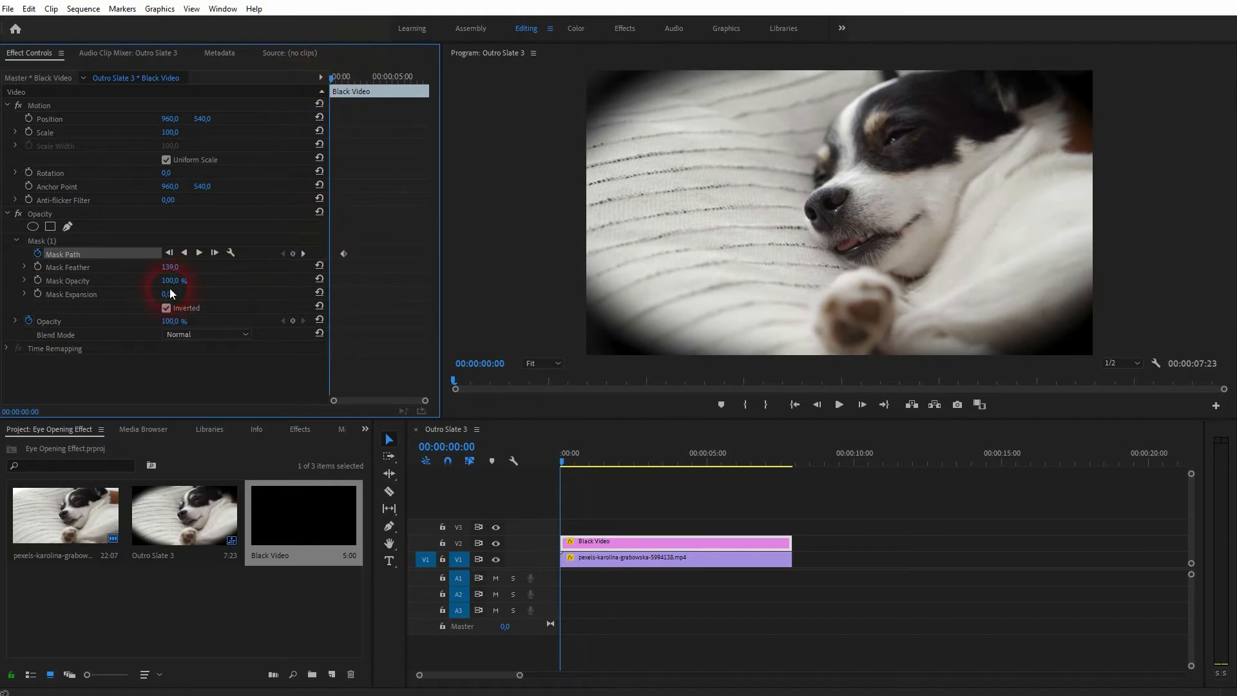
click(43, 241)
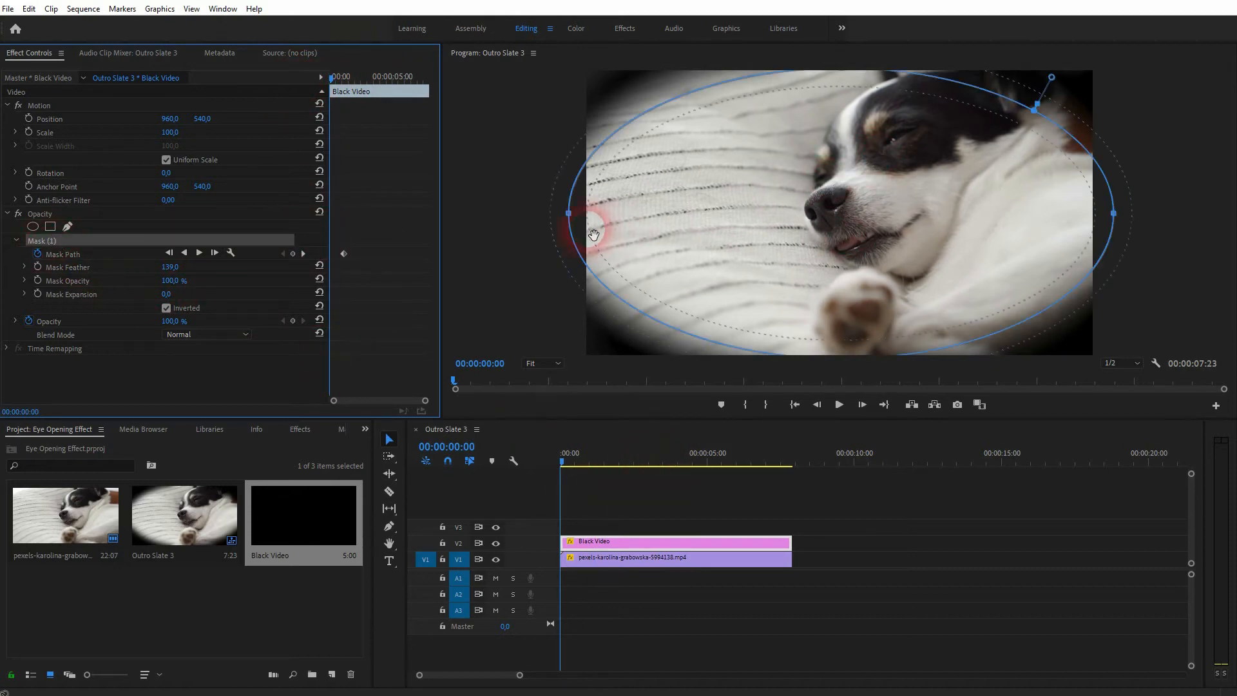
click(542, 363)
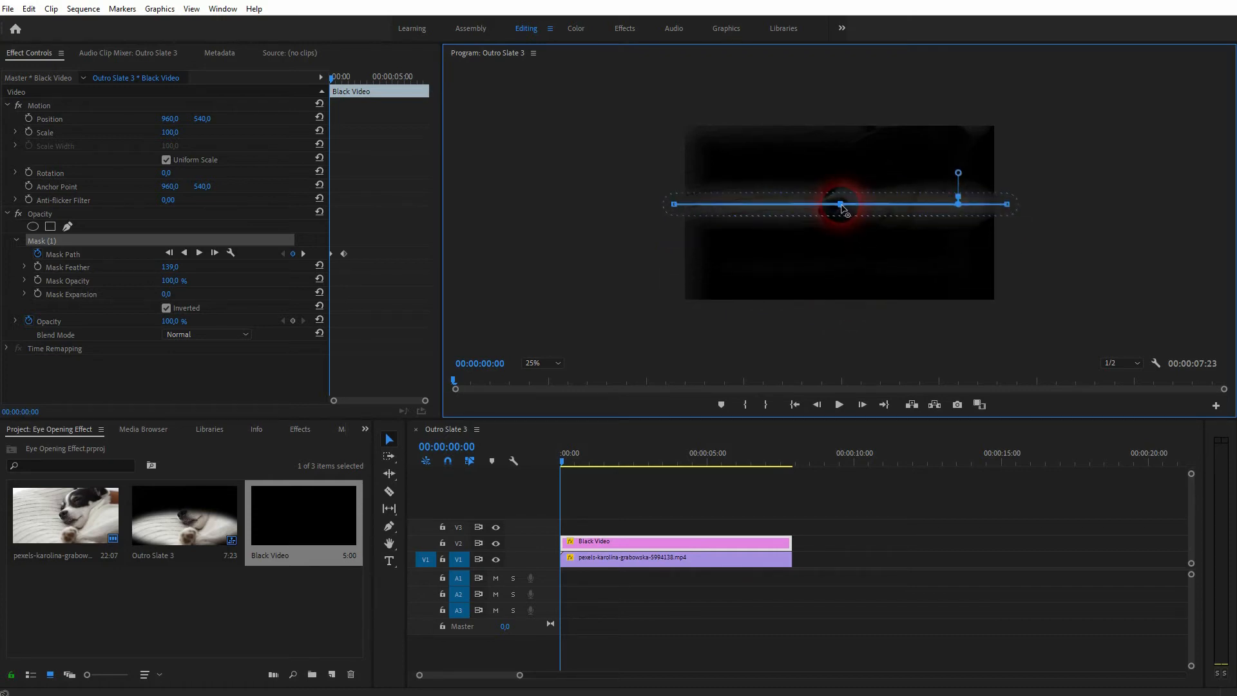
Step: Set the Program Monitor zoom to Fit, deselect the clip, and play the sequence
click(540, 362)
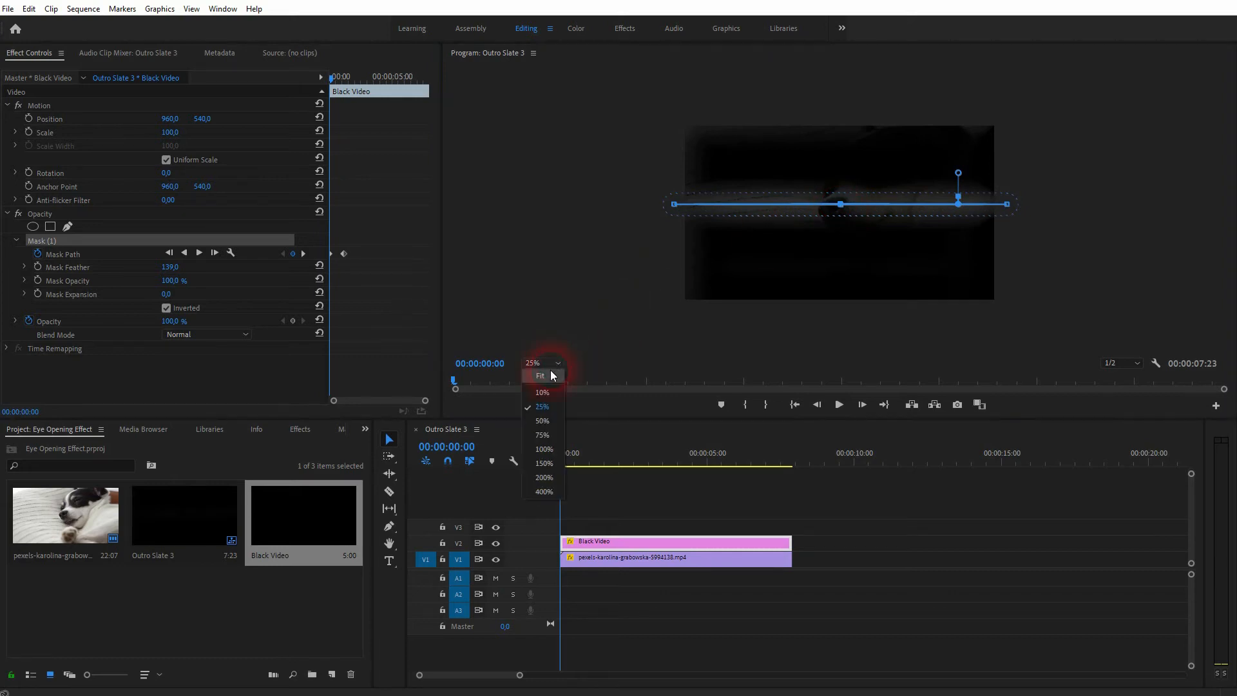
click(542, 421)
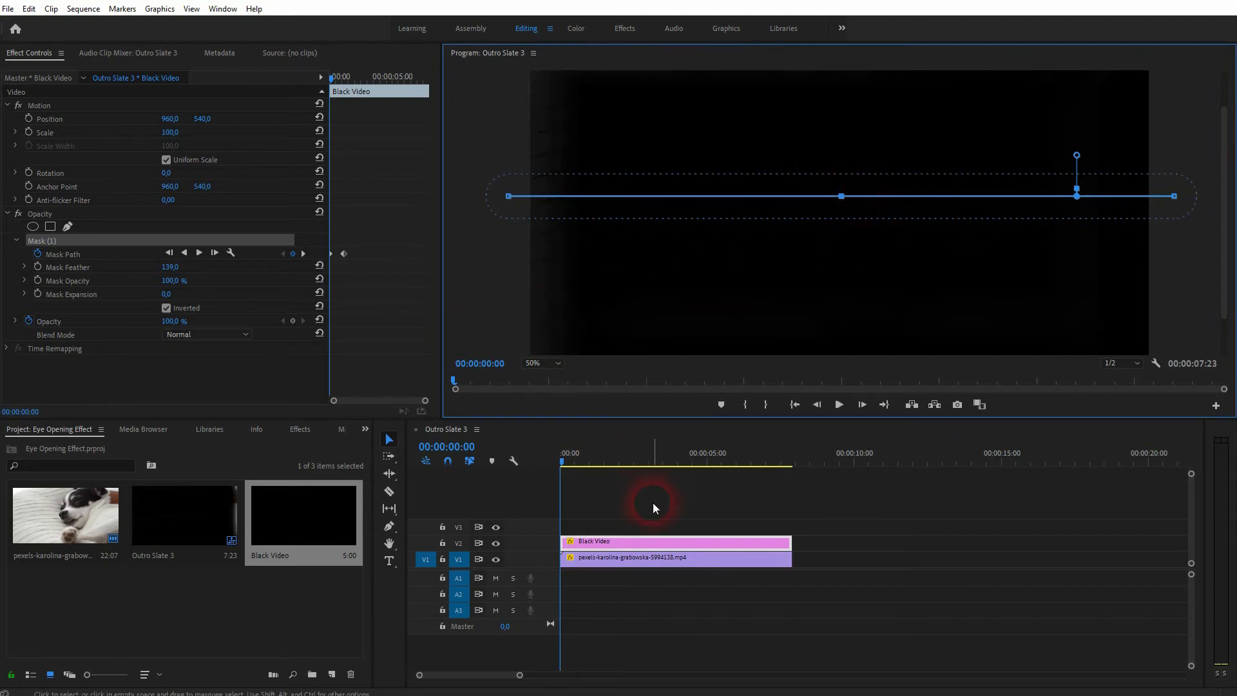
click(569, 465)
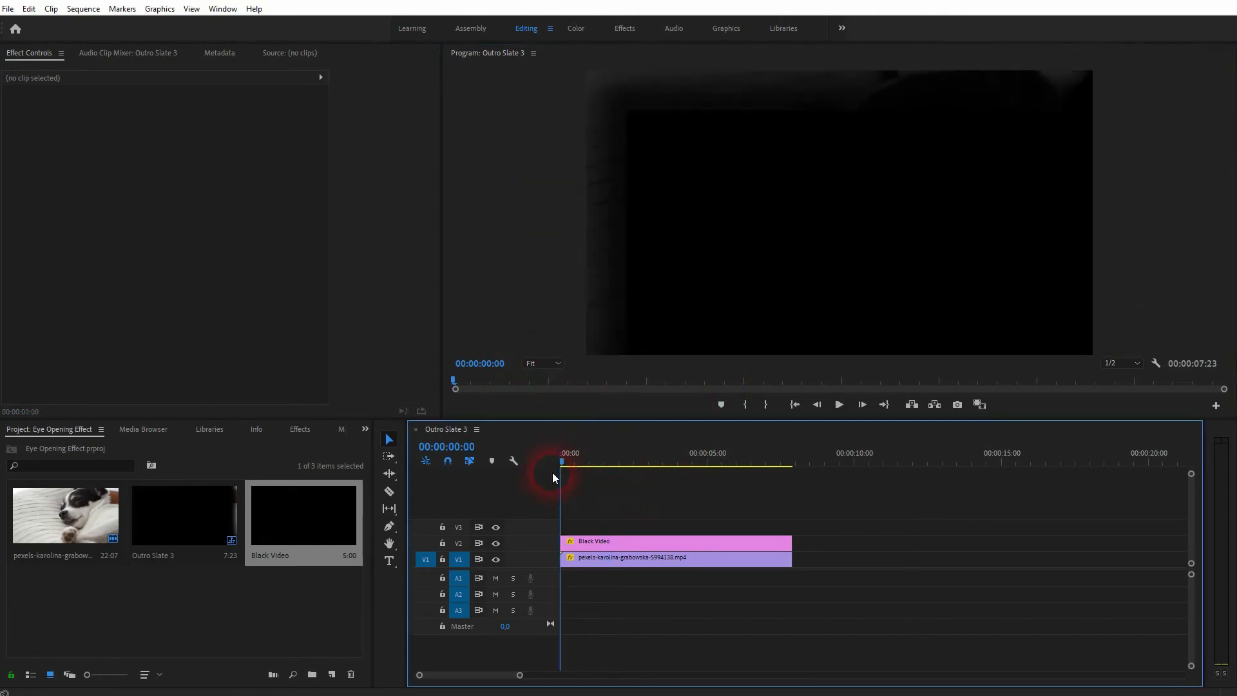
click(839, 404)
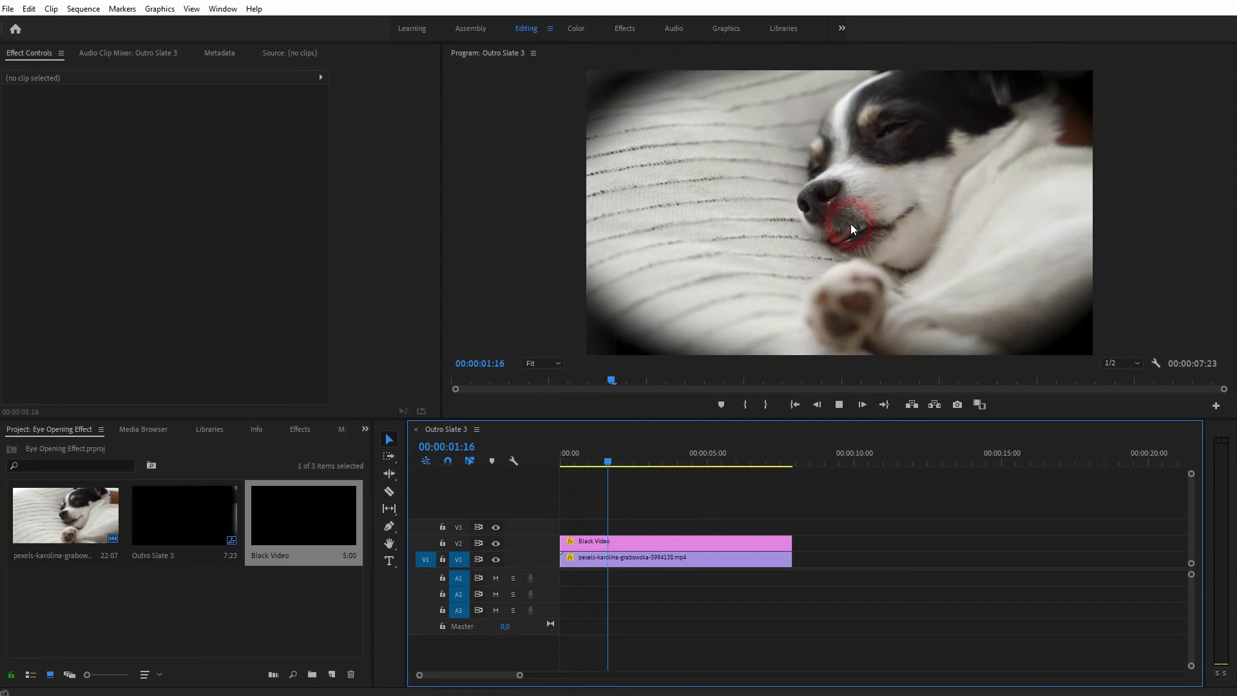
Step: Add a Mask Path keyframe at 00:00:01:18 and narrow the ellipse into a thin slit
click(623, 542)
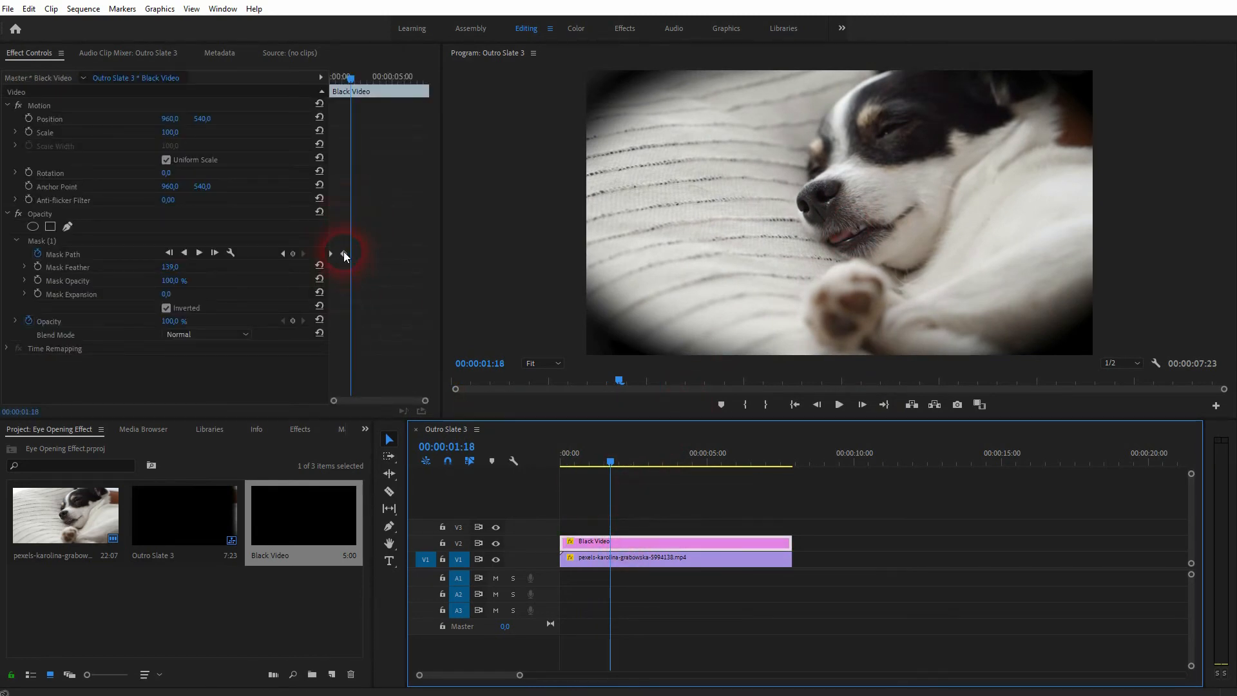
click(331, 253)
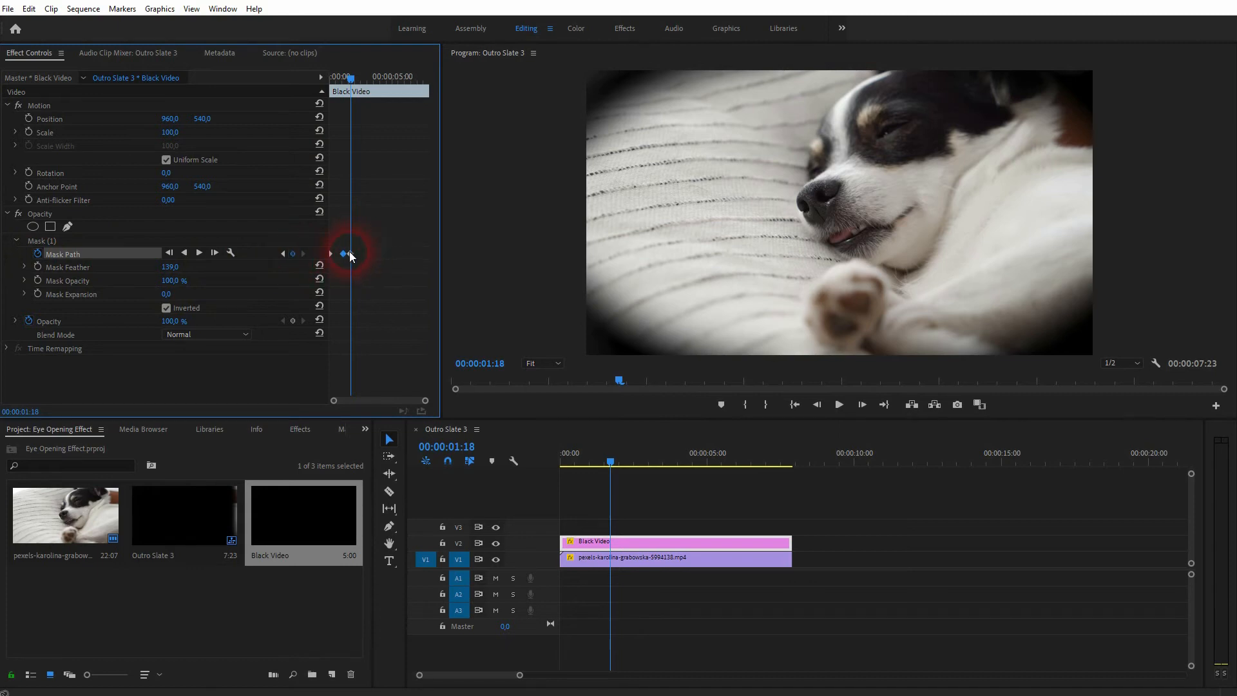
click(339, 76)
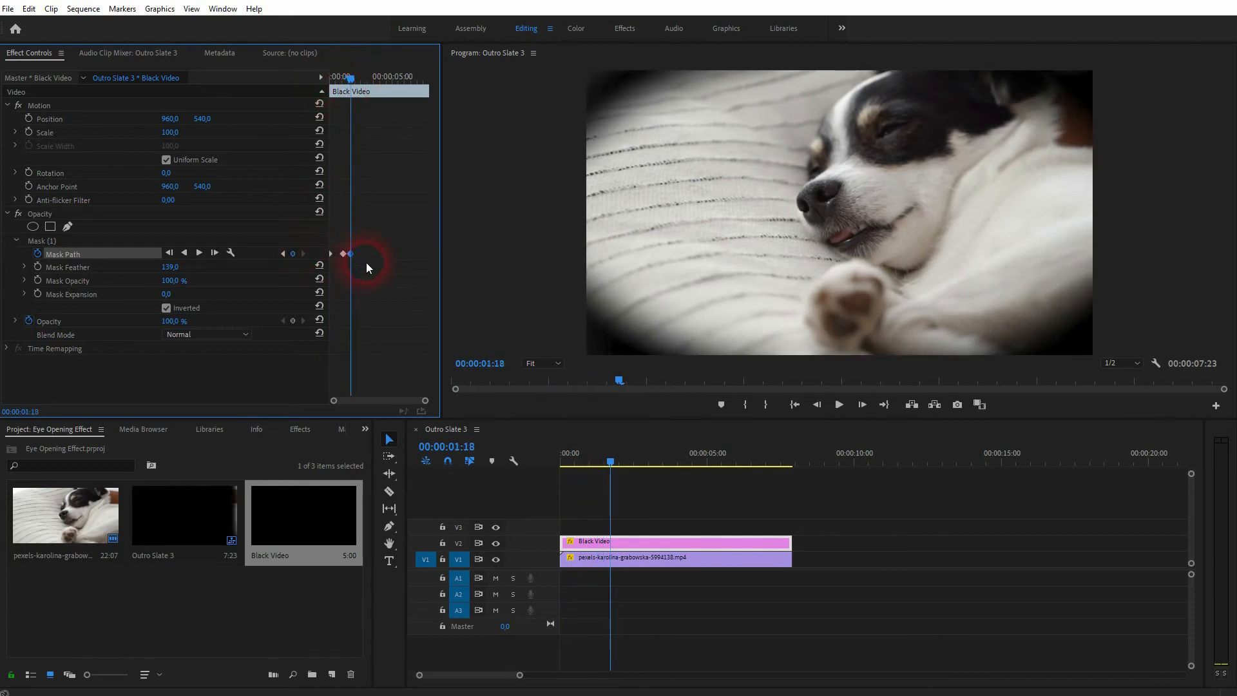
click(43, 240)
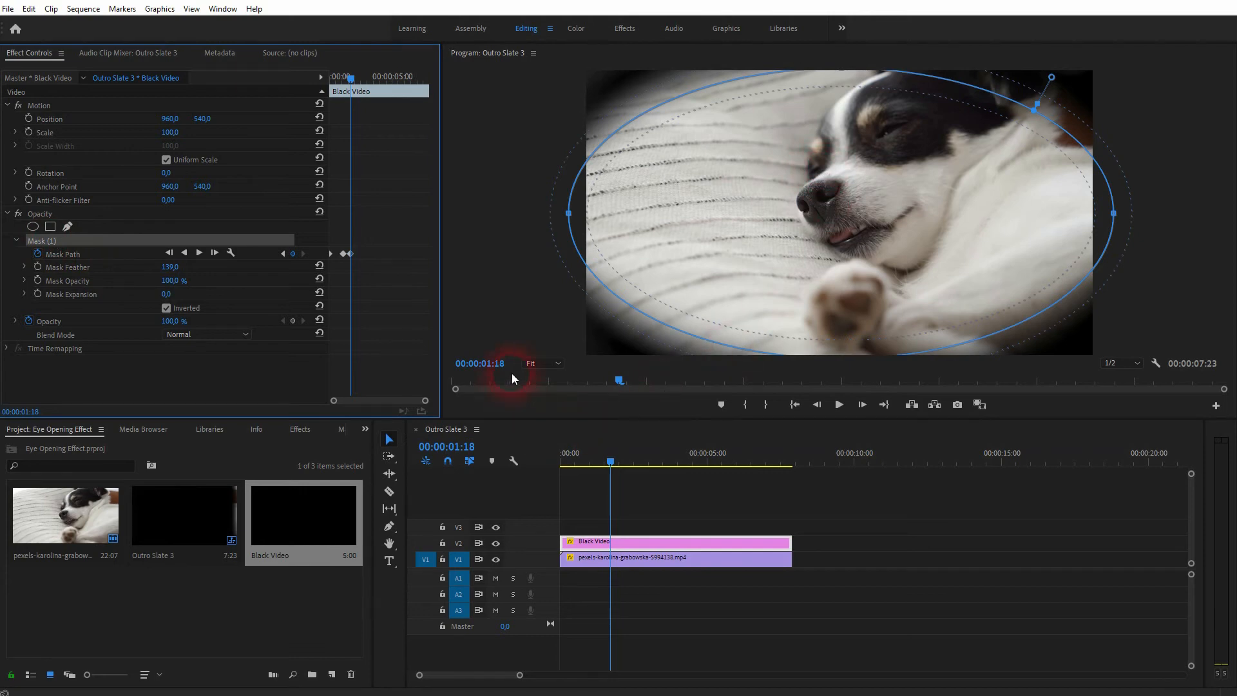
click(540, 362)
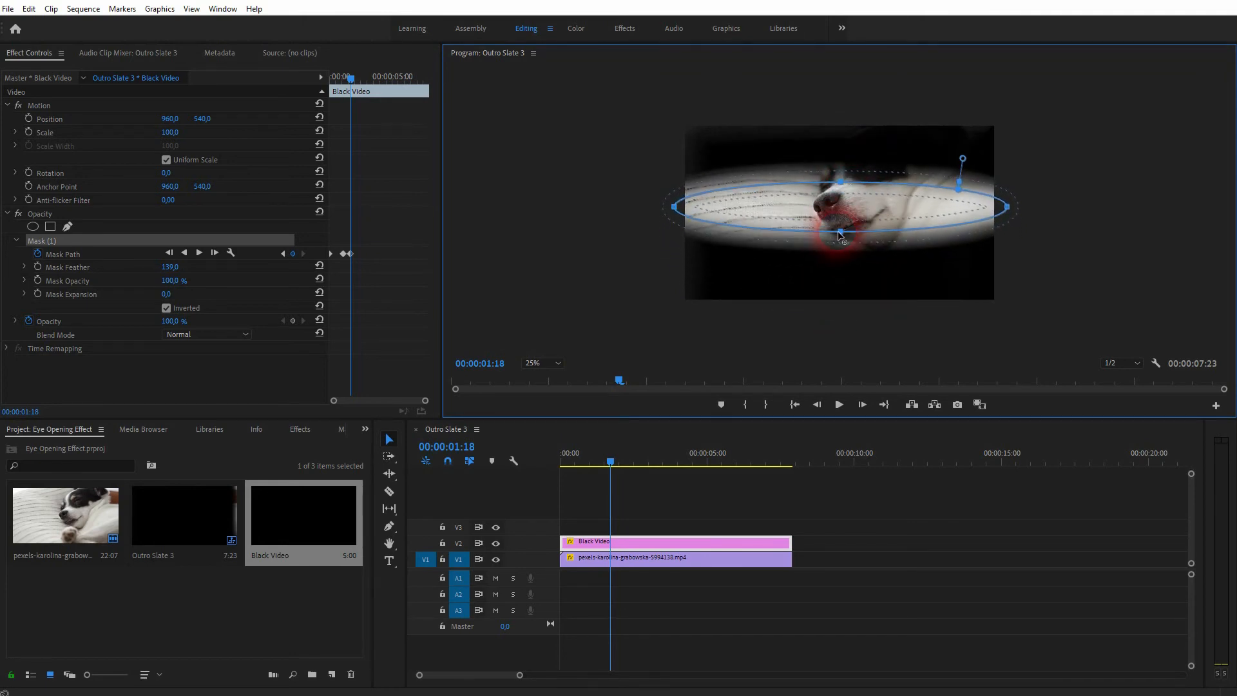
click(614, 464)
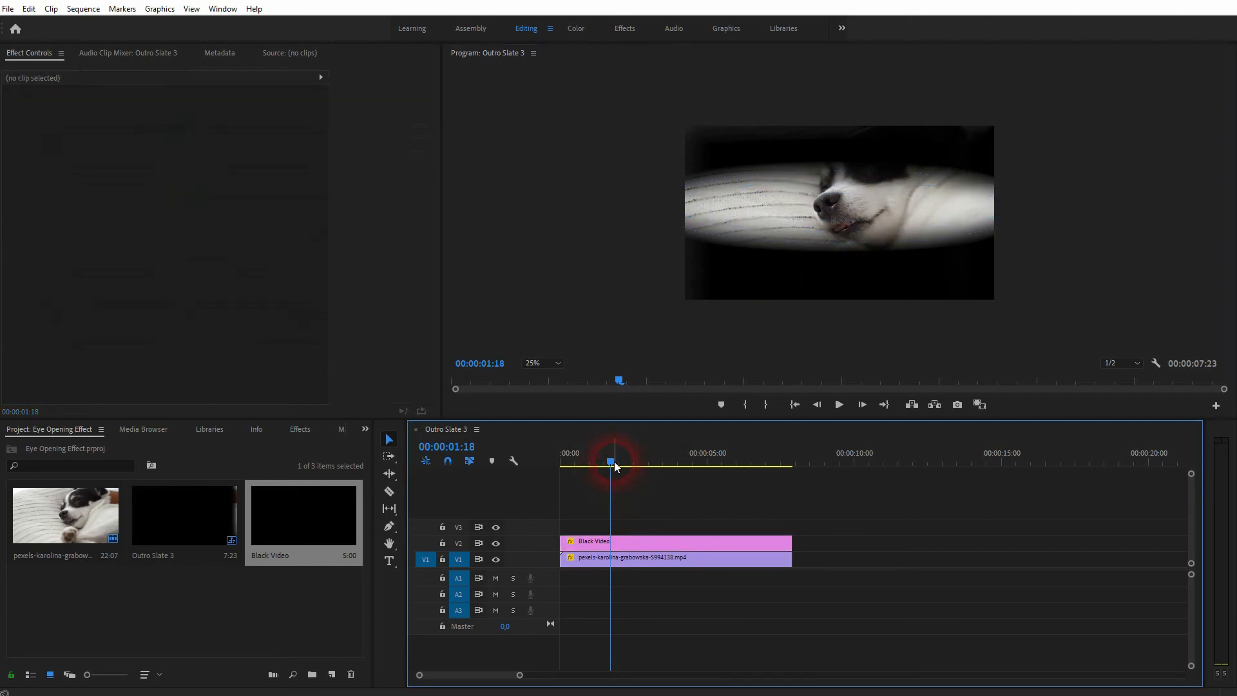
click(839, 404)
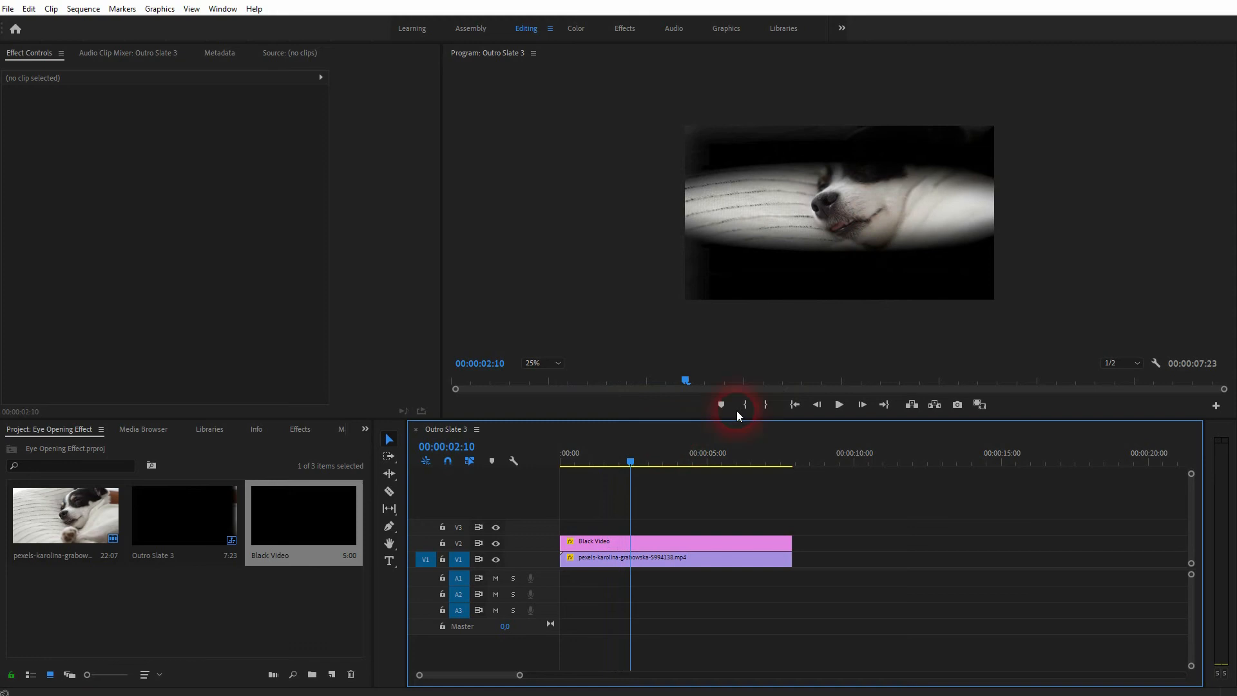
Step: Keyframe the mask at 00:00:02:10, then widen the ellipse at 00:00:03:17
click(674, 542)
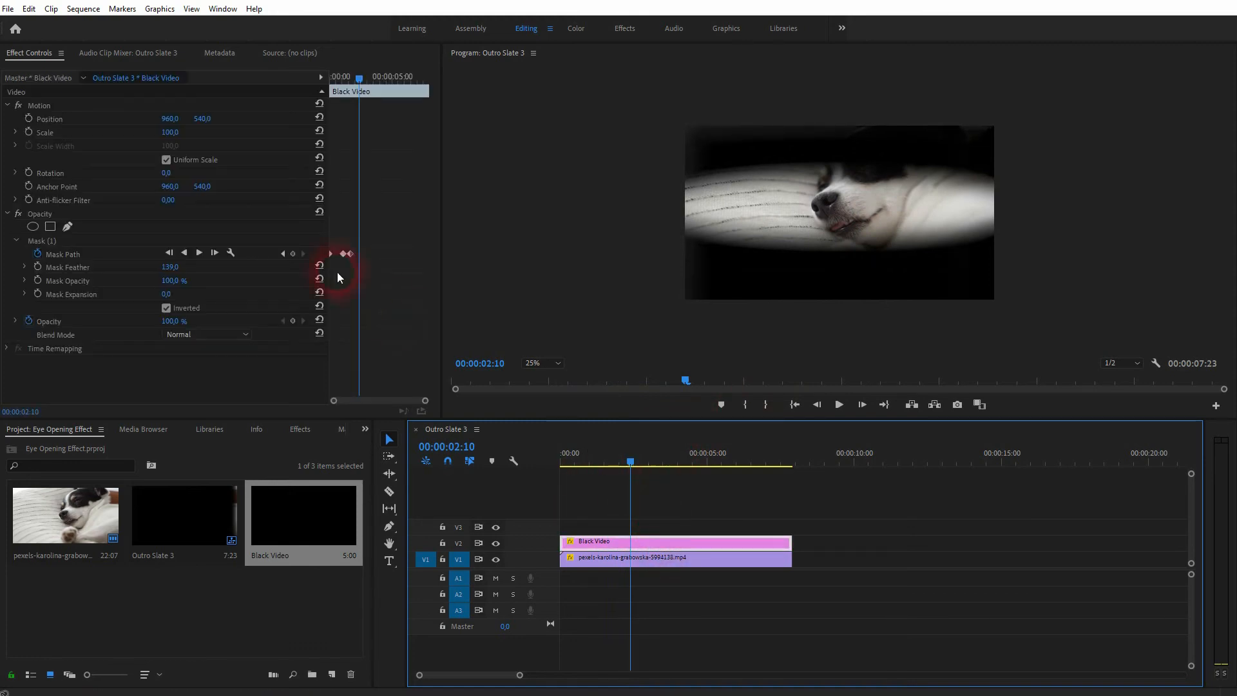
mouse_move(292, 254)
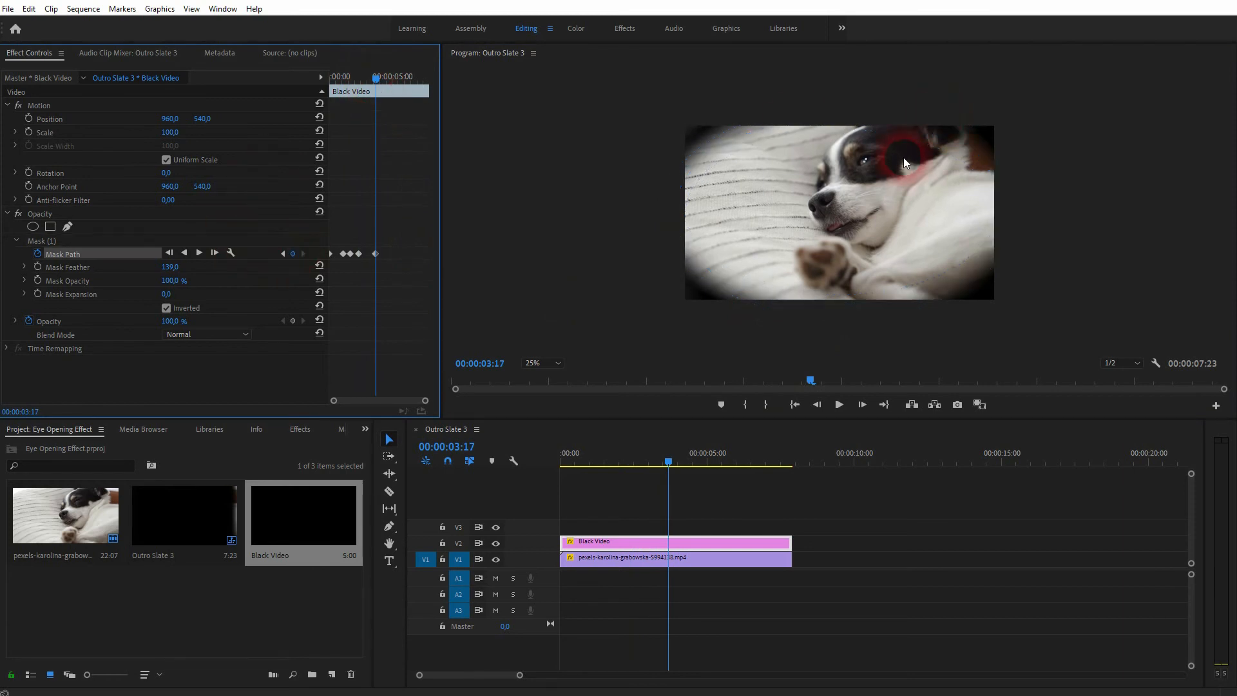
click(42, 240)
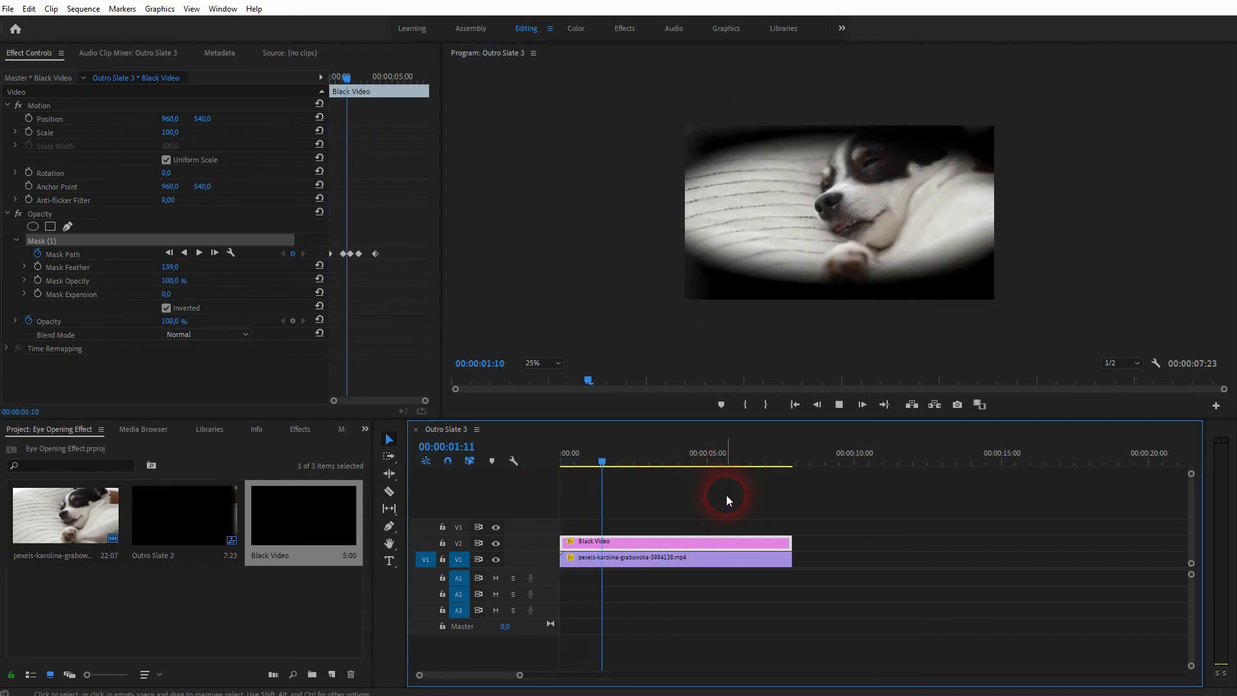
Step: Stop playback and, near 00:00:04:15, keyframe the ellipse stretched beyond the frame edges
click(660, 460)
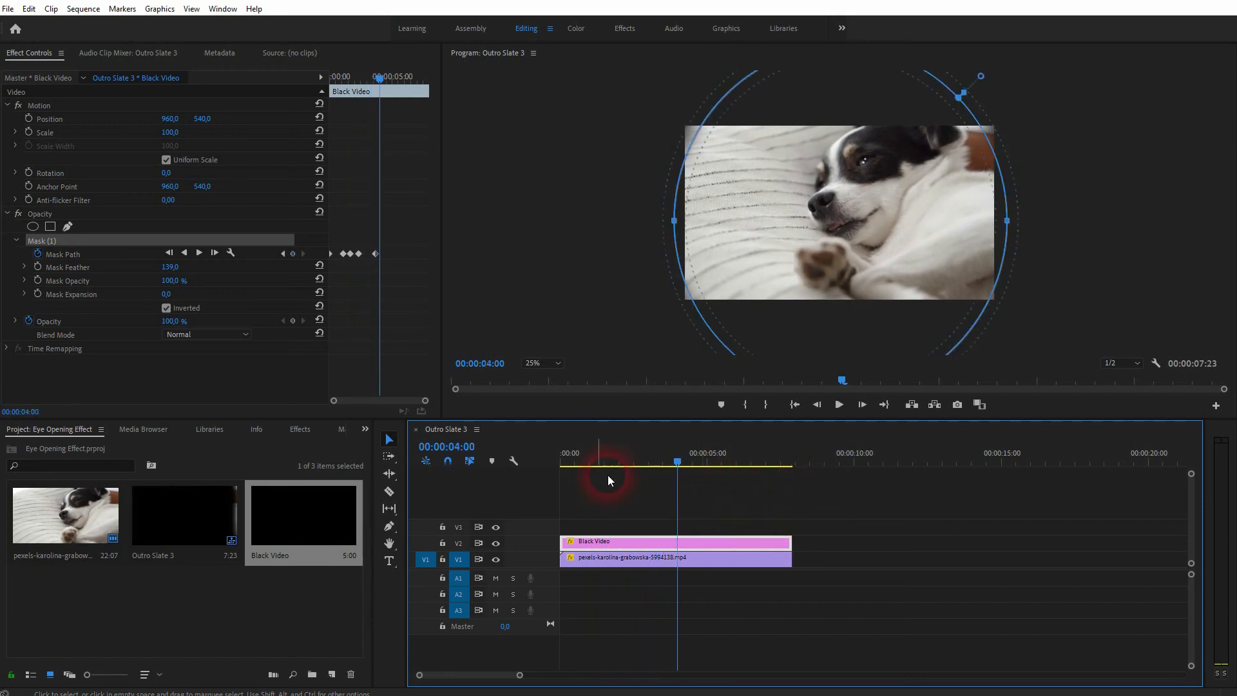
click(675, 461)
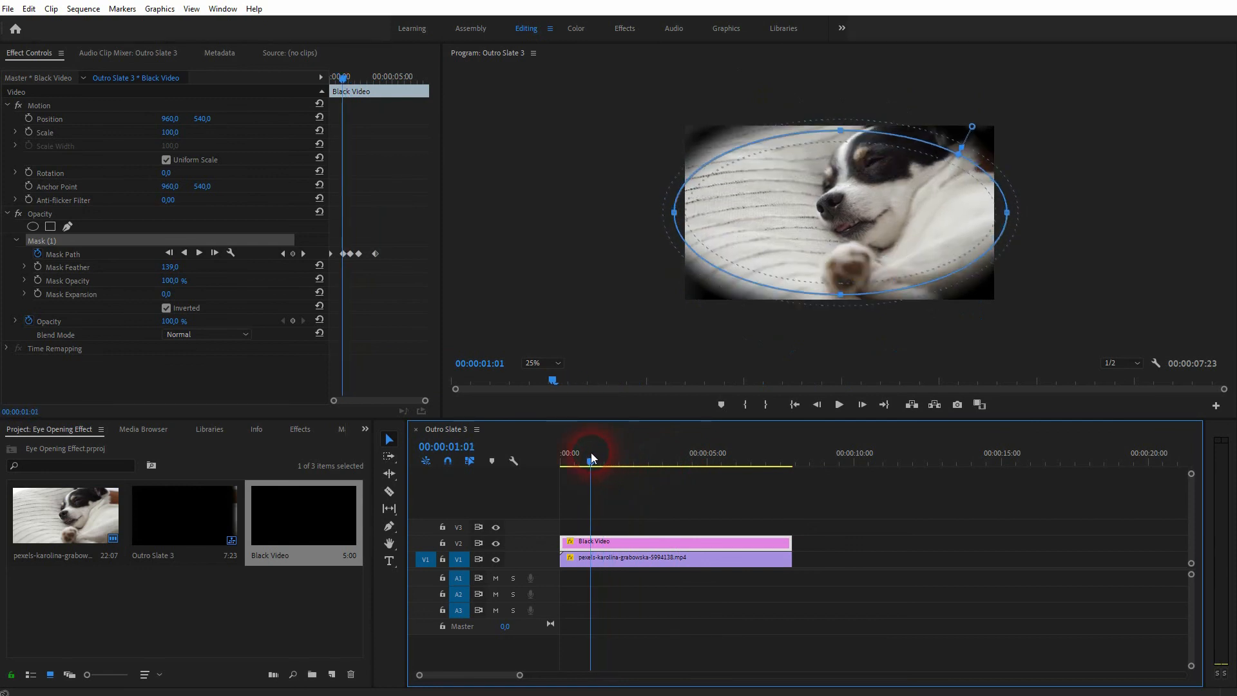
click(344, 254)
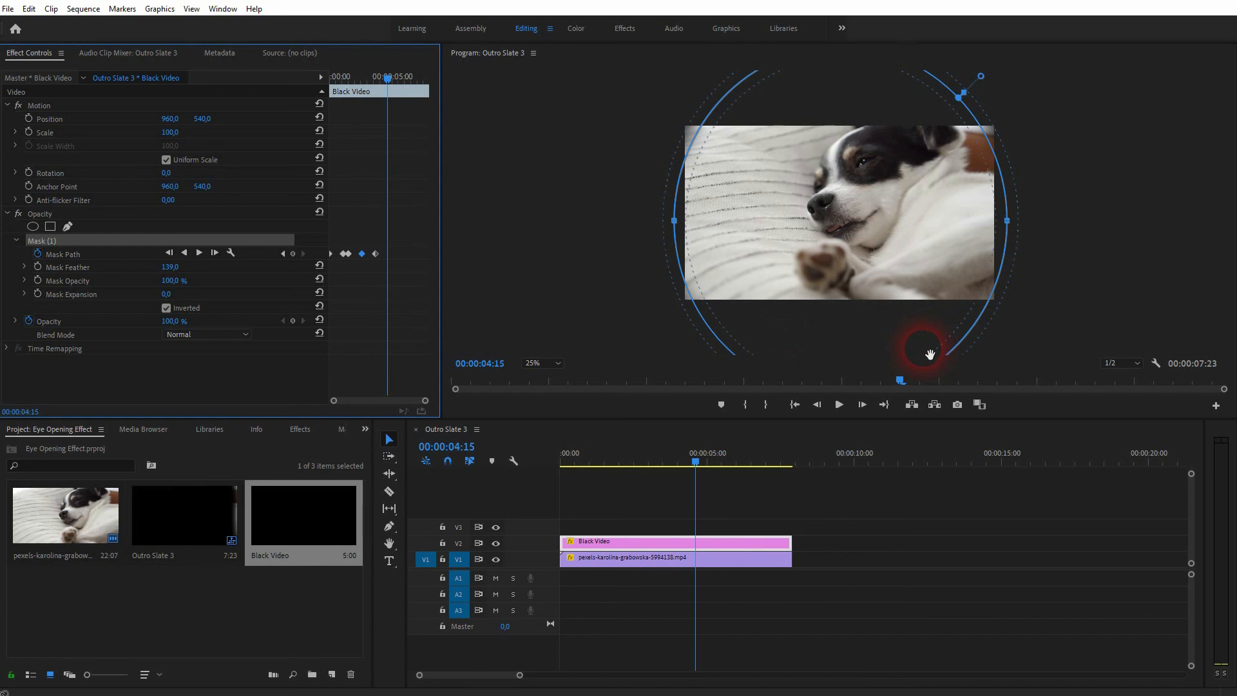
click(927, 352)
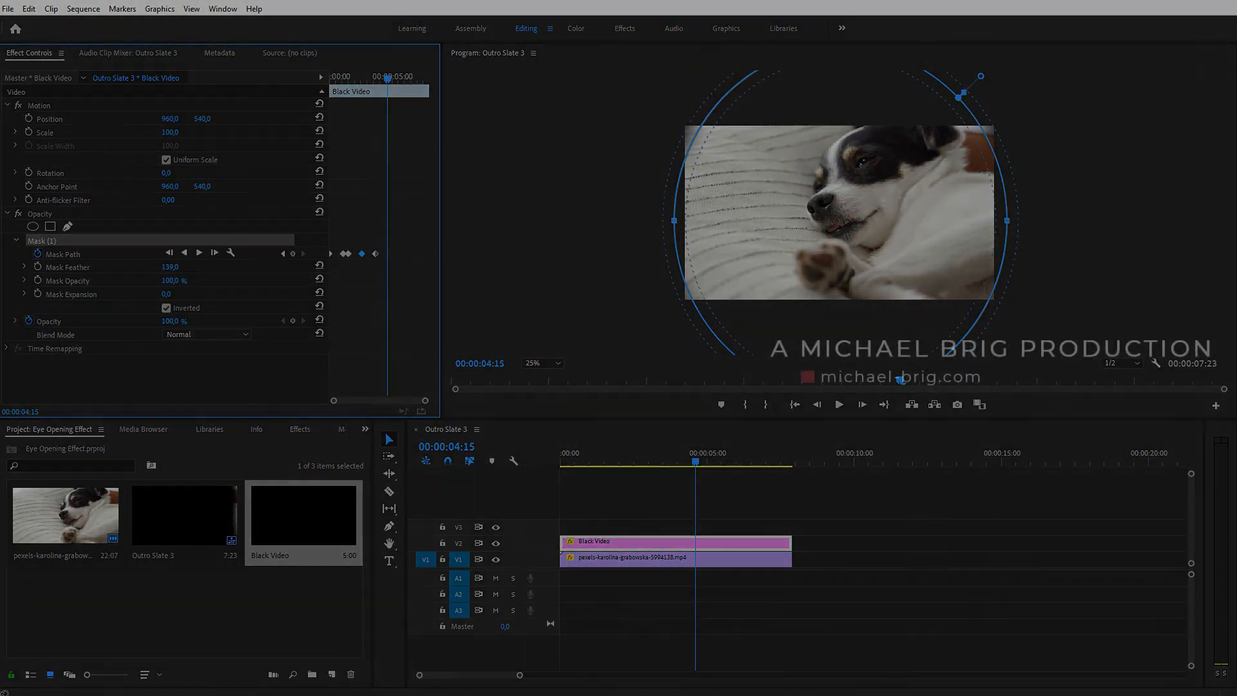